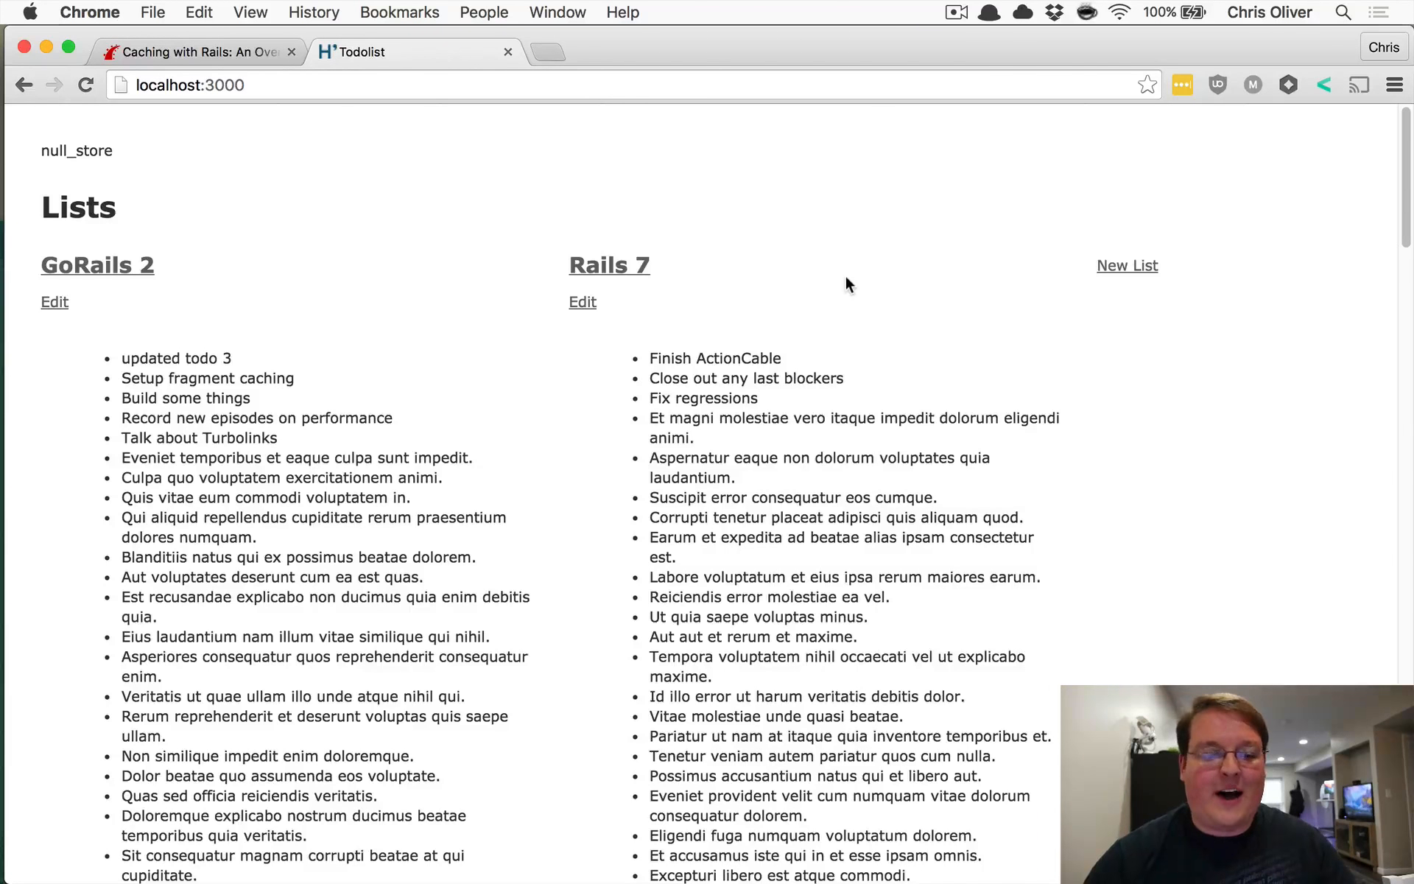
pyautogui.moveTo(710, 268)
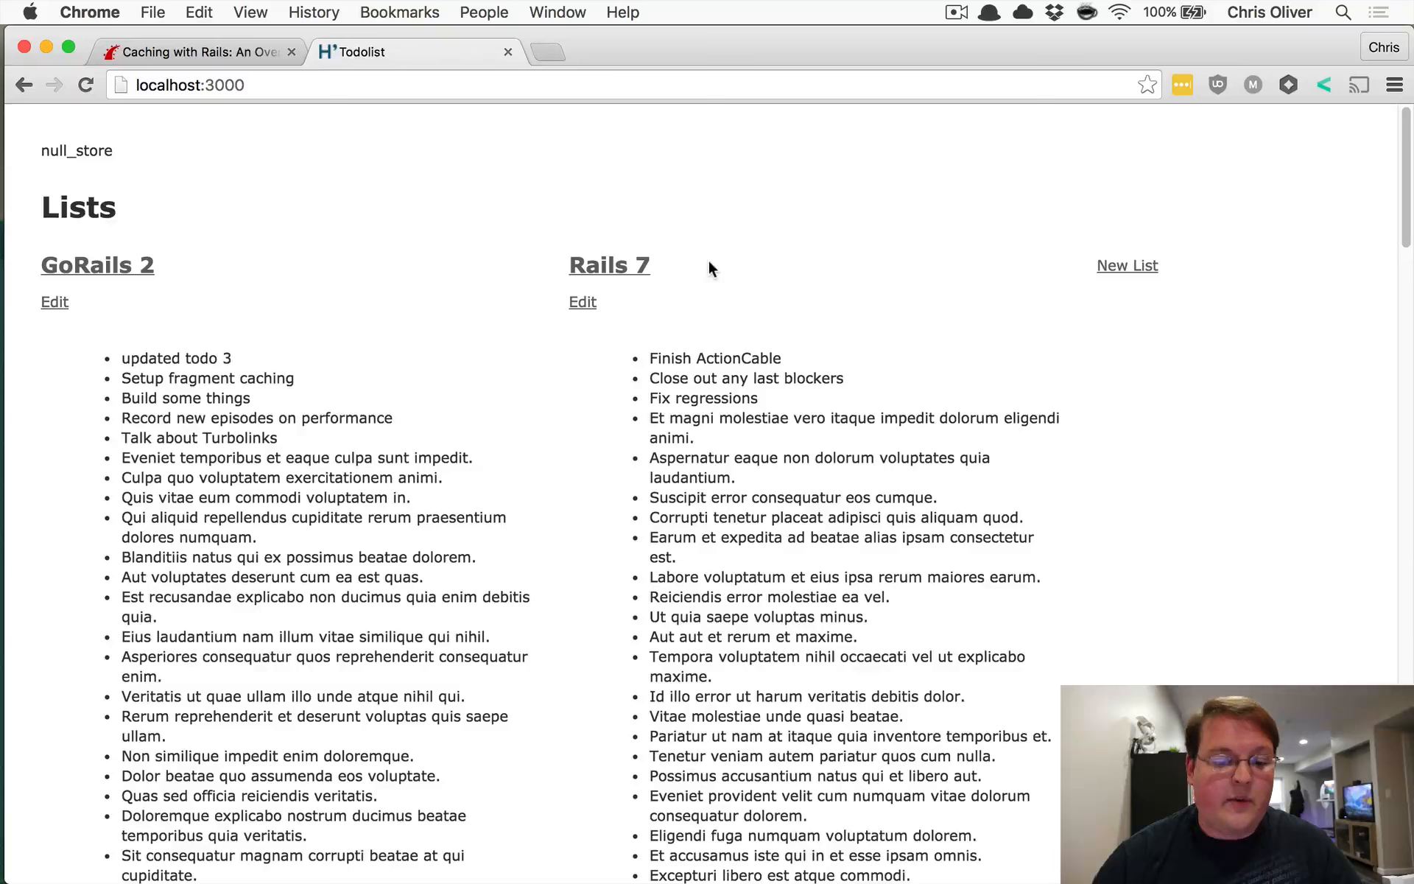
pyautogui.moveTo(327, 229)
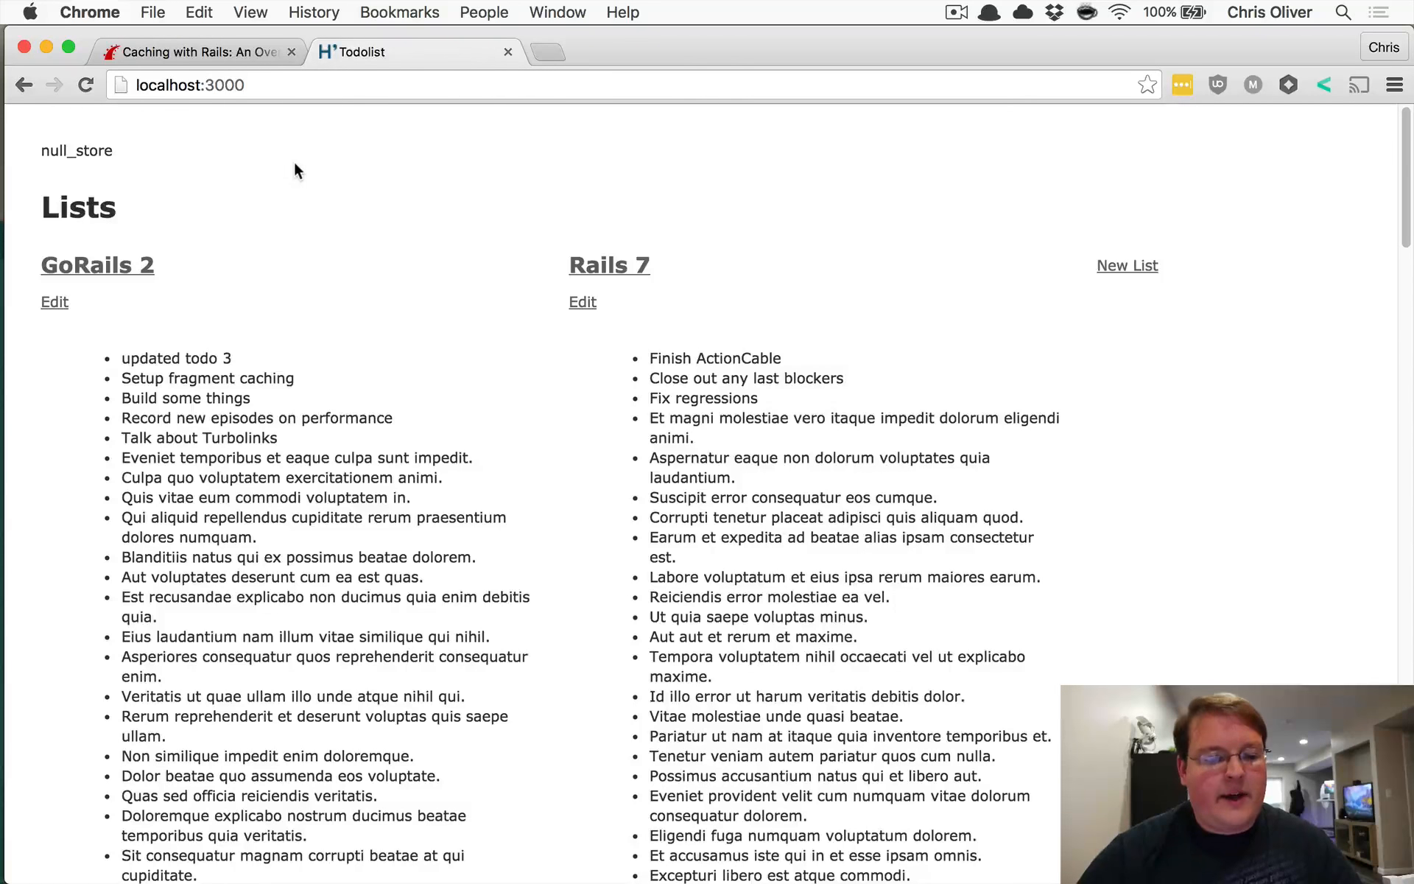
pyautogui.moveTo(347, 176)
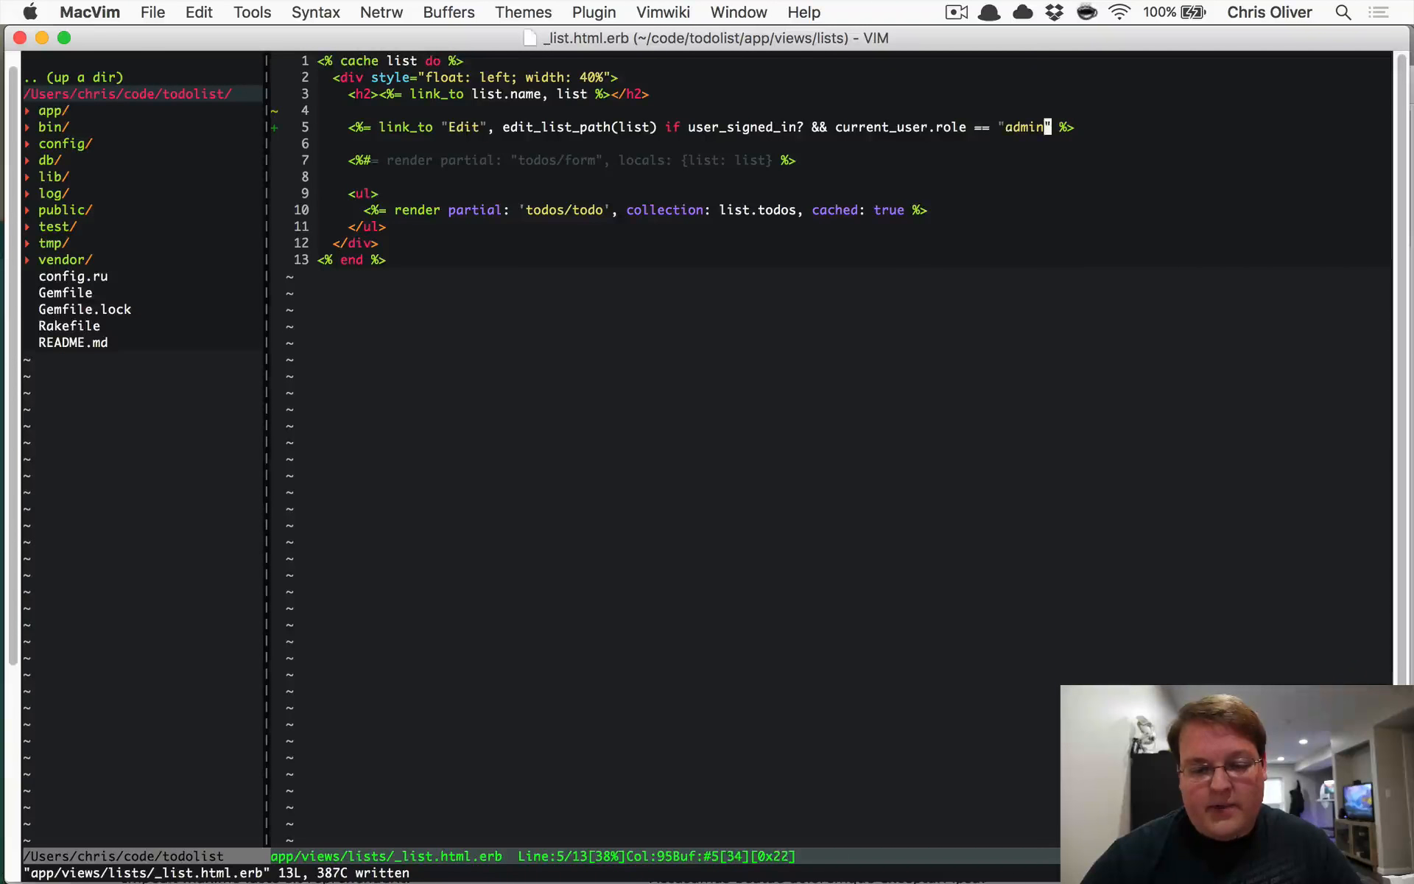
# Save _list.html.erb with the Edit link limited to signed-in admin users
pyautogui.press('v')
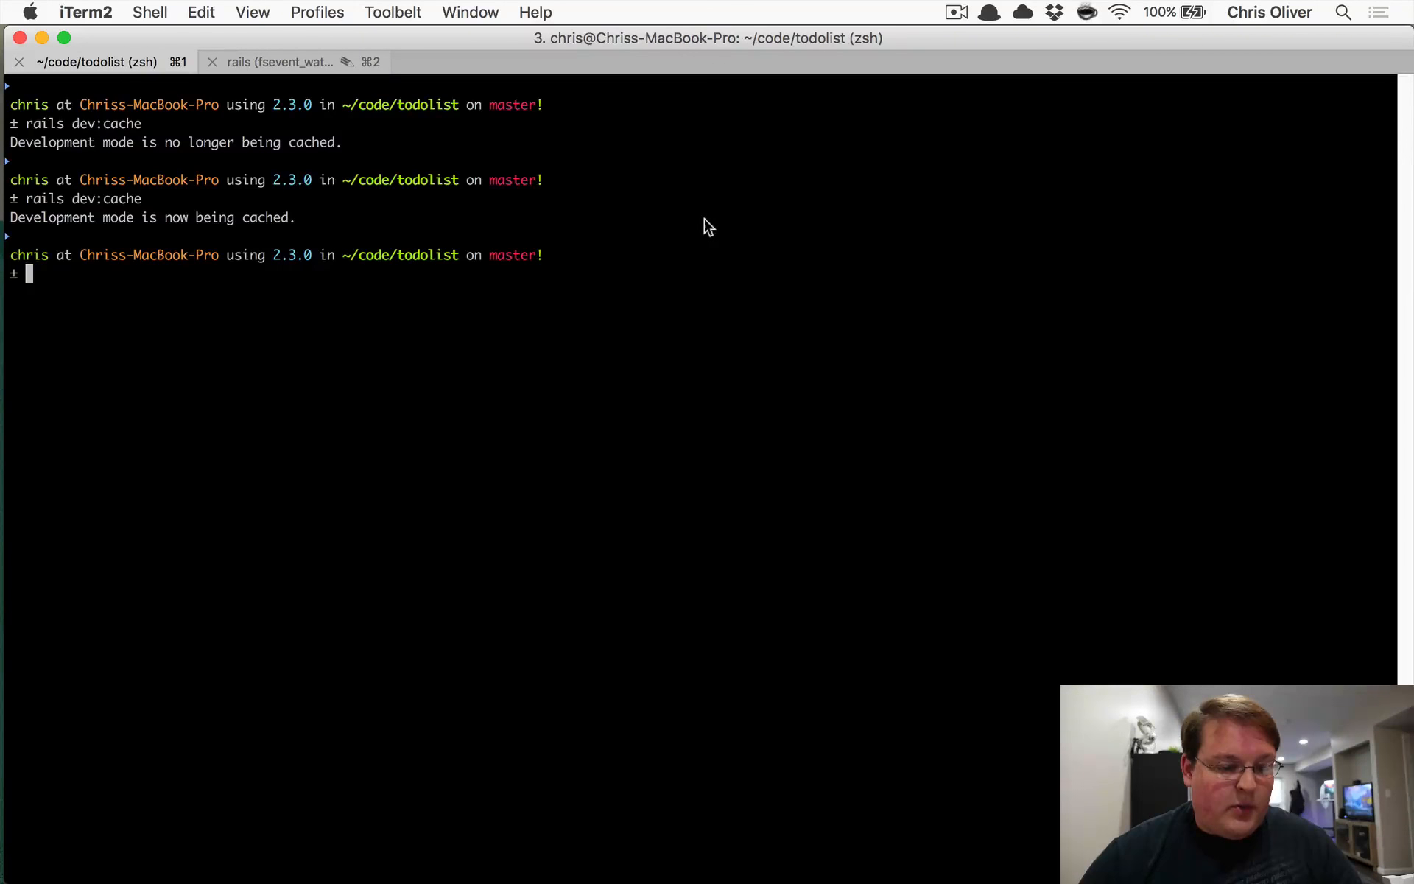
# Bring up the running Rails server's log and follow it as it restarts
pyautogui.click(288, 62)
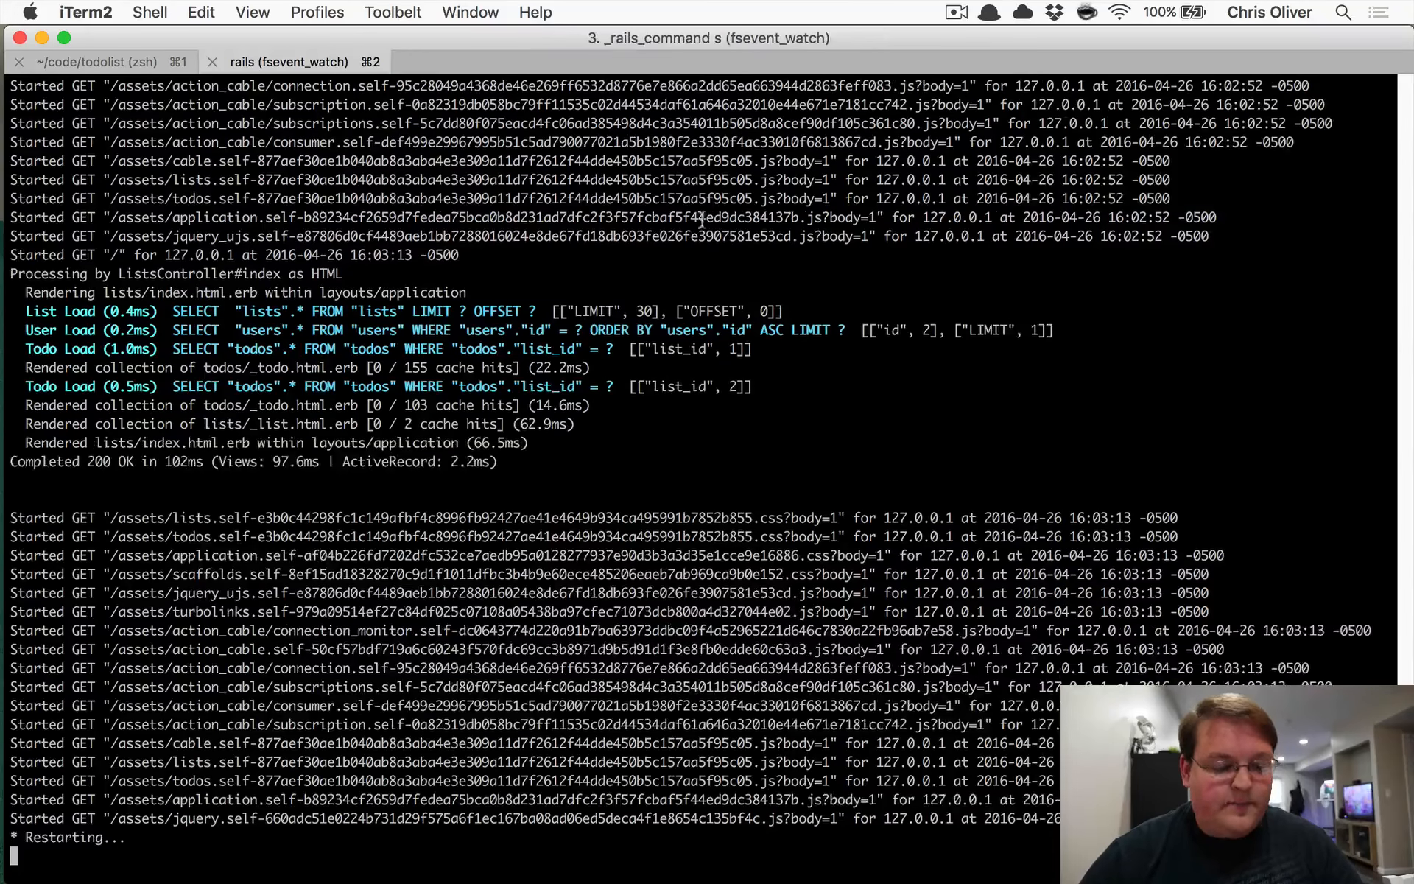
pyautogui.scroll(-3)
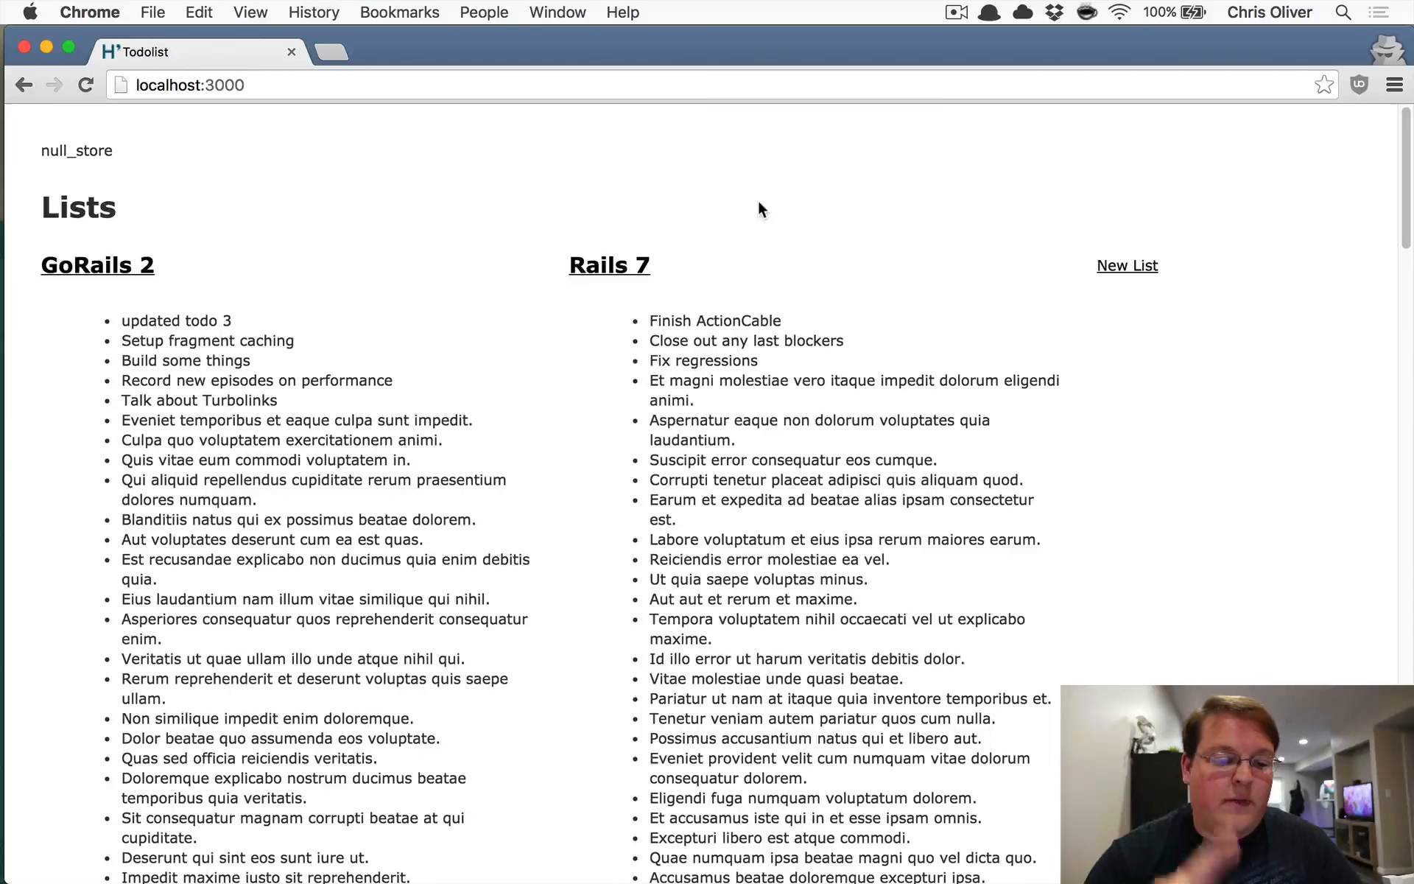
# Reload localhost:3000 so the page reports memory_store caching with no Edit links
pyautogui.click(85, 86)
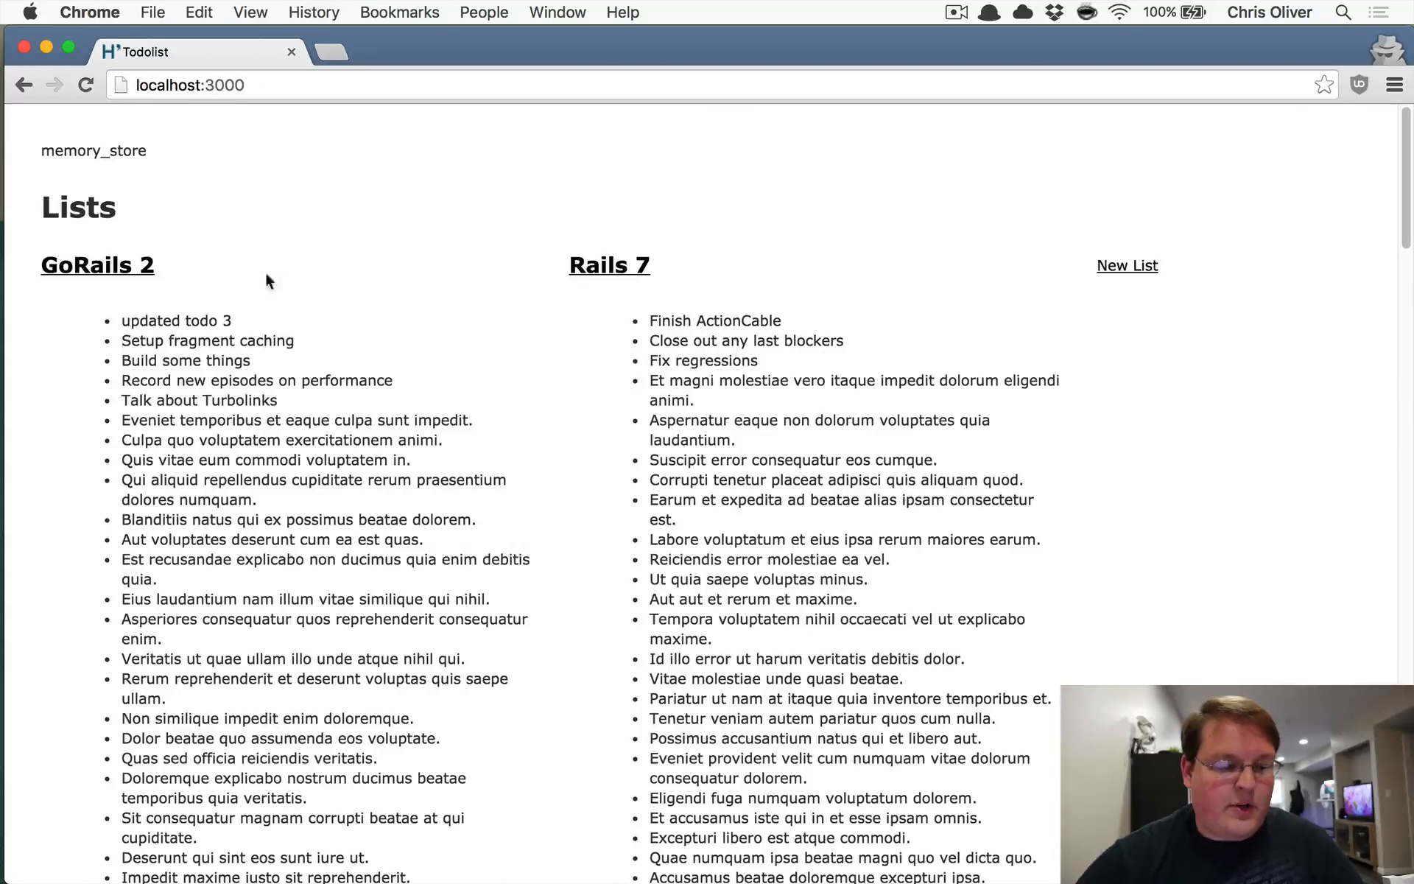
pyautogui.moveTo(99, 166)
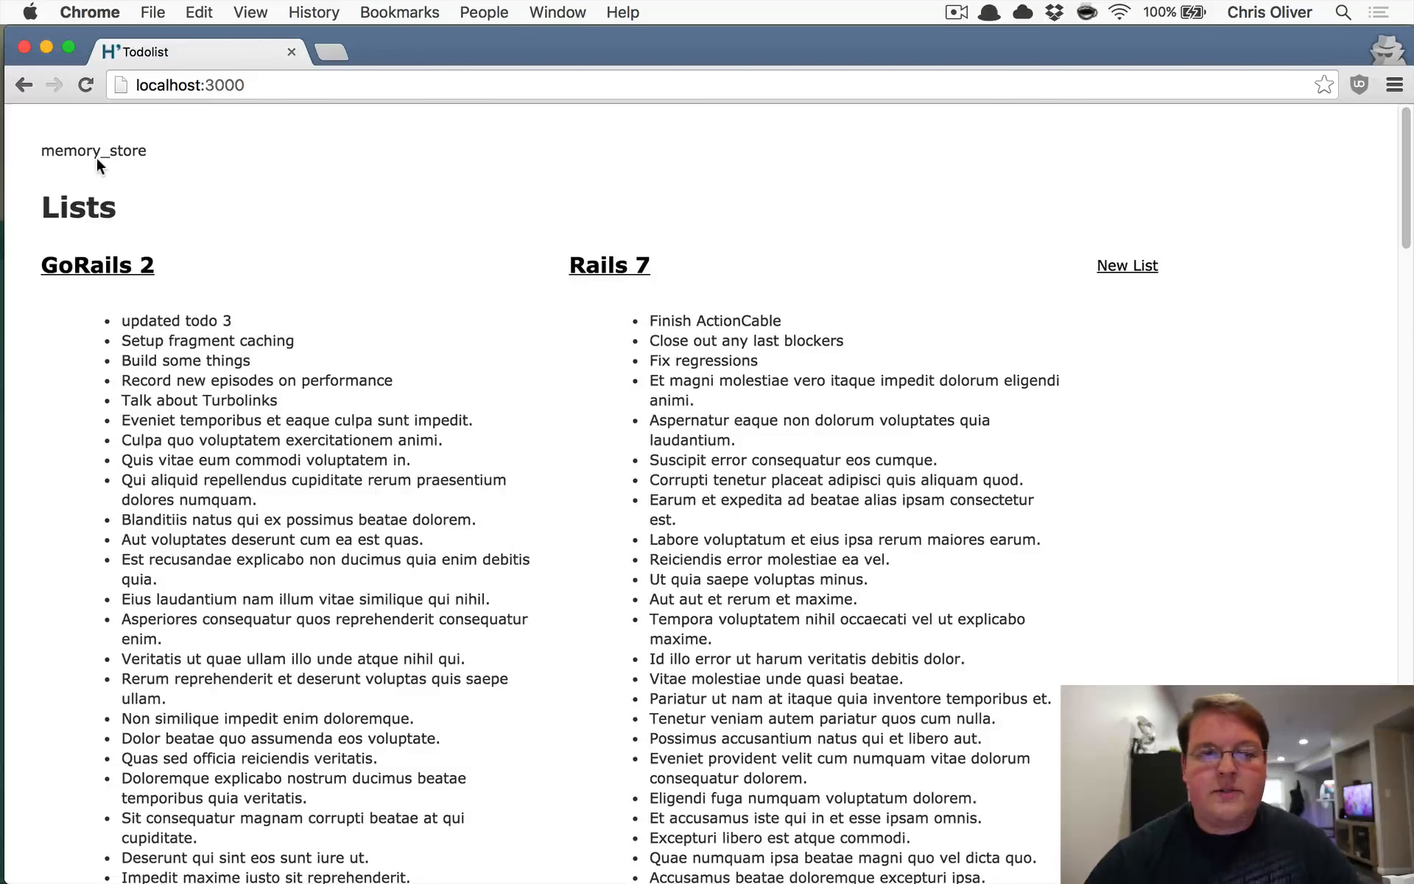